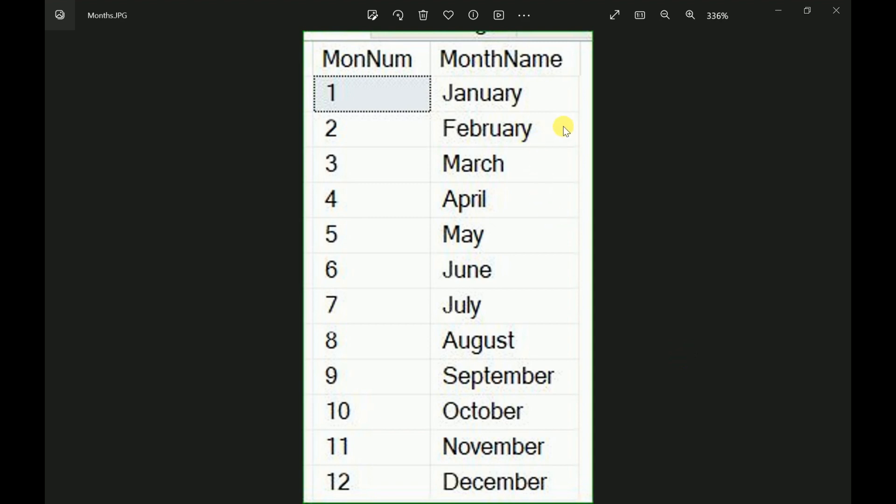
mouse_move(583, 206)
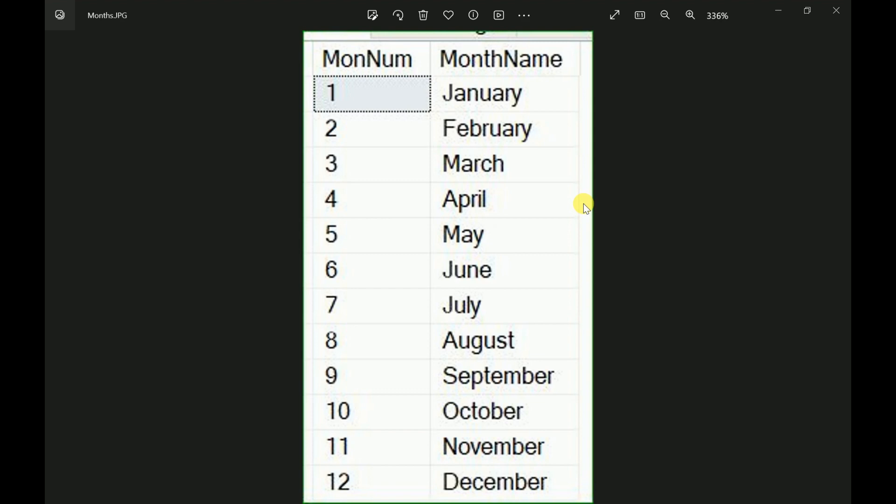
mouse_move(580, 206)
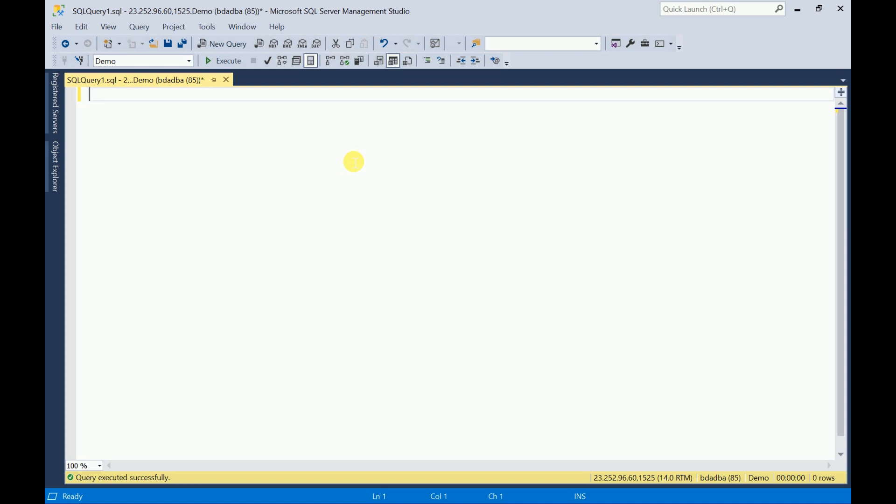
- Start WITH CTE_Months as ( with the anchor SELECT 1 AS MonthNumber
text(WITH)
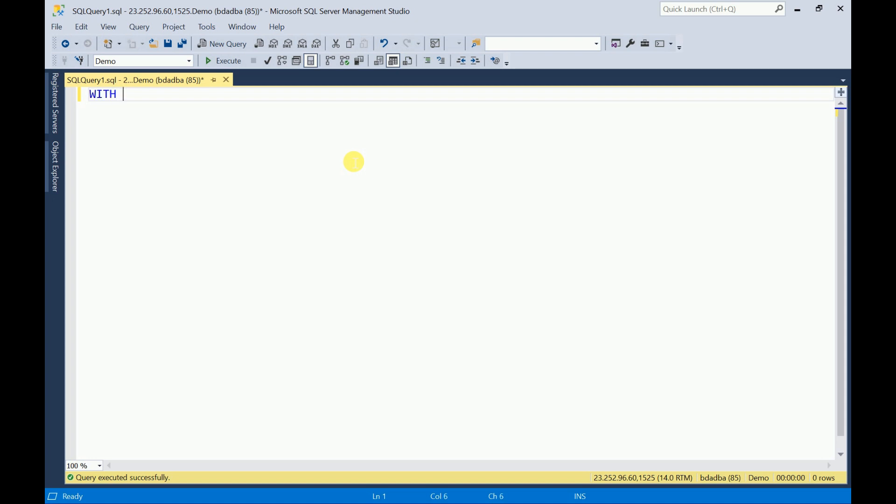
text(CTE_)
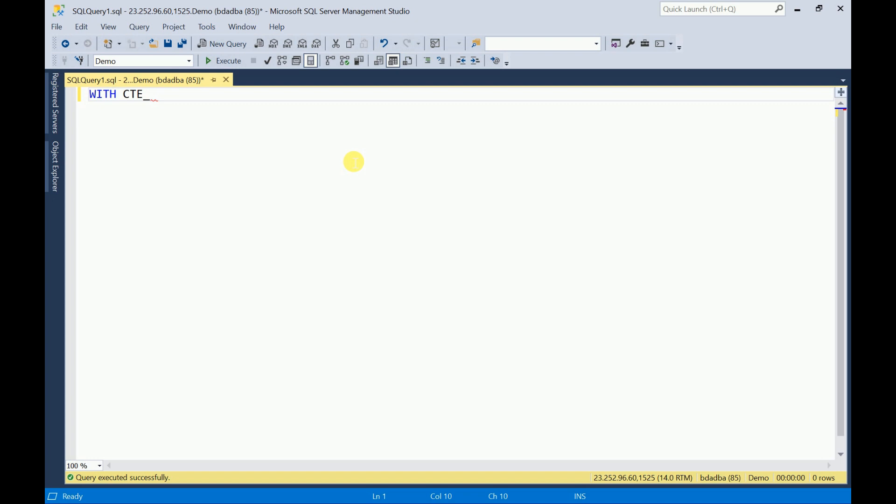
text(Months as)
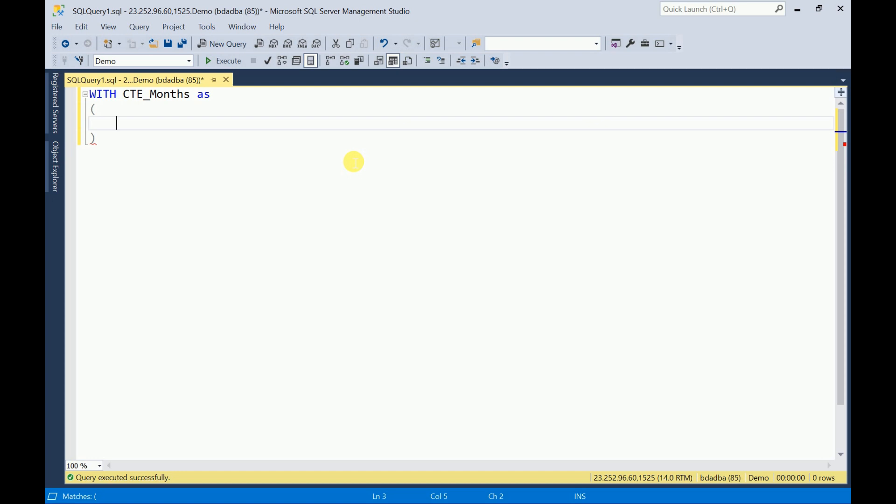
text(SELECT)
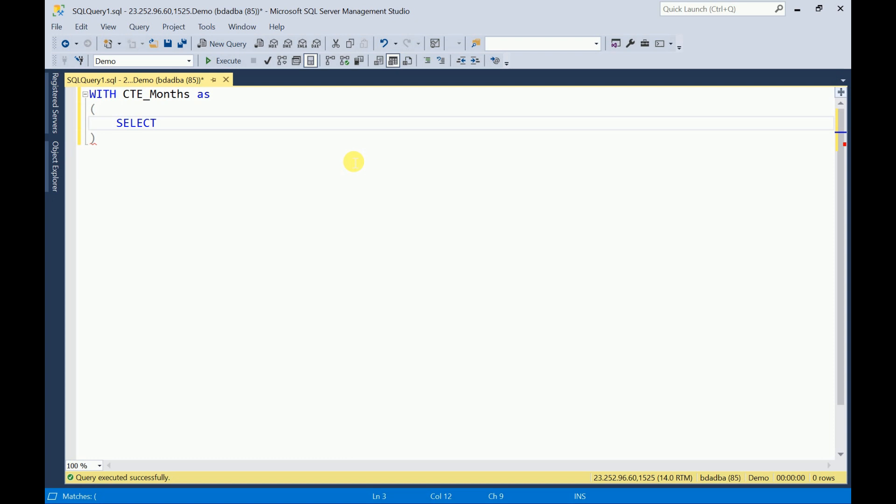
text(1)
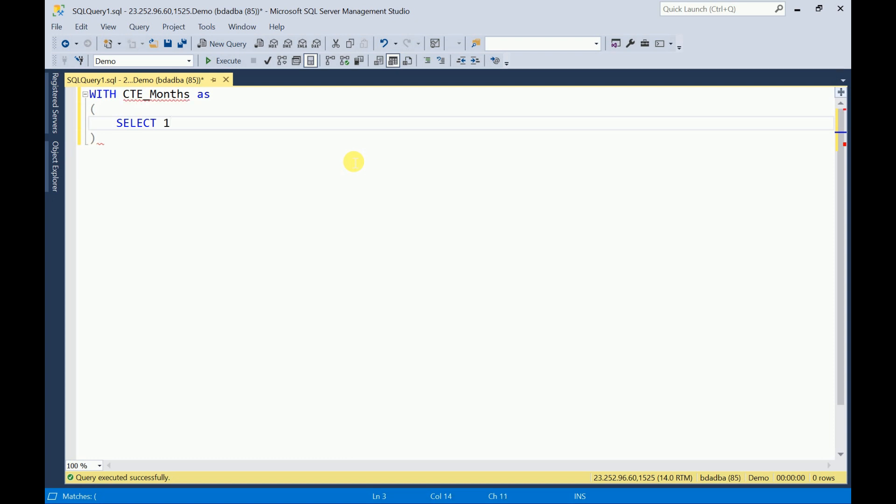
text(AS)
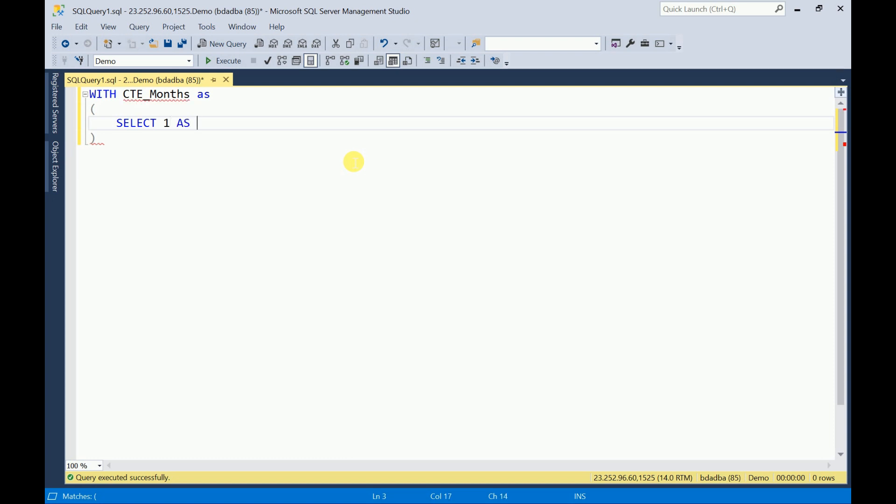
text(Month)
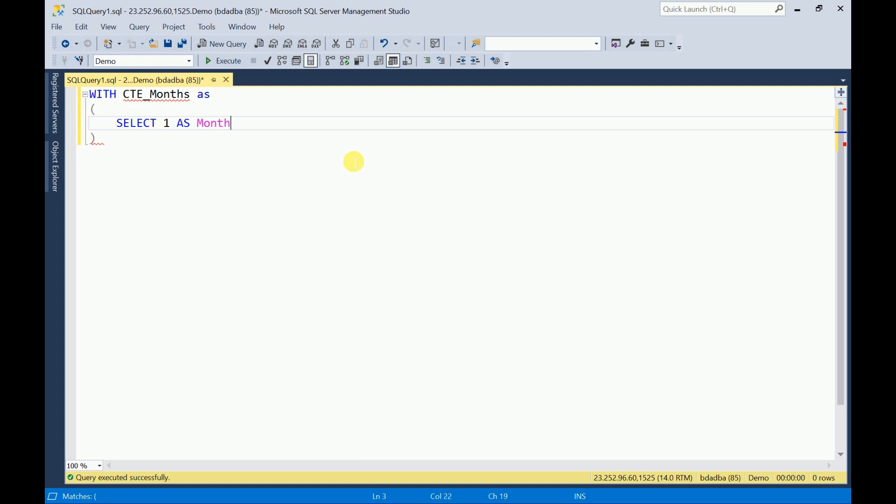
text(Number)
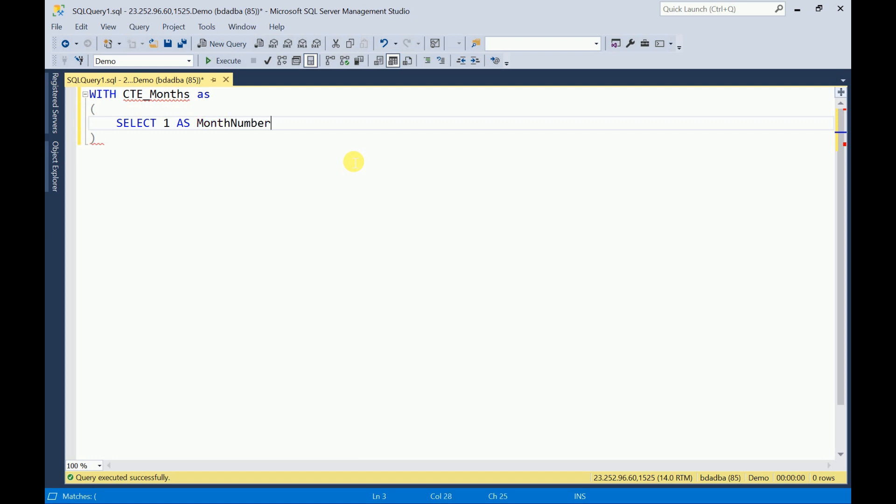
- Add union all and begin the recursive select below the anchor
text(un)
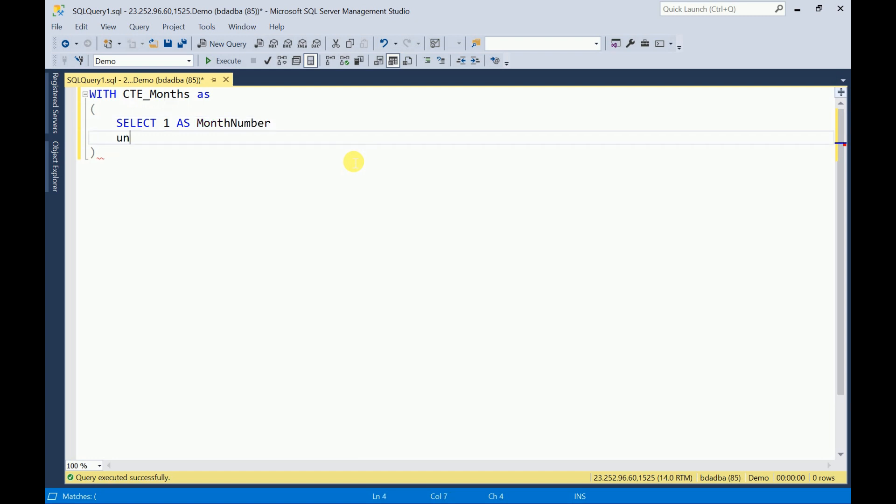
text(ion all)
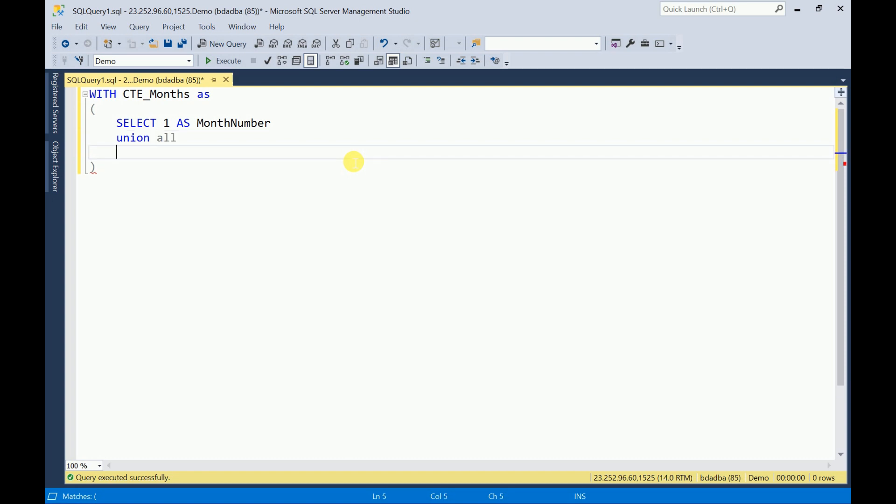
text(select)
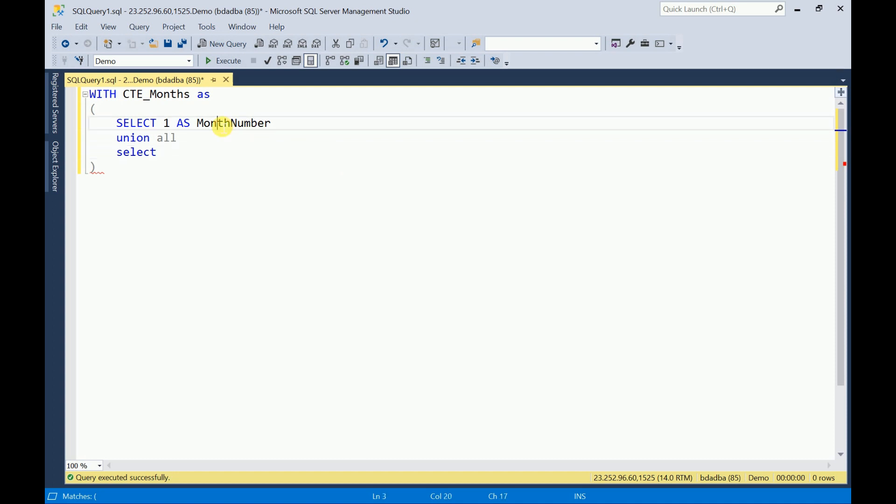
- Write the recursive member MonthNumber + 1 from CTE_Months with an 'add 1' comment
double_click(233, 123)
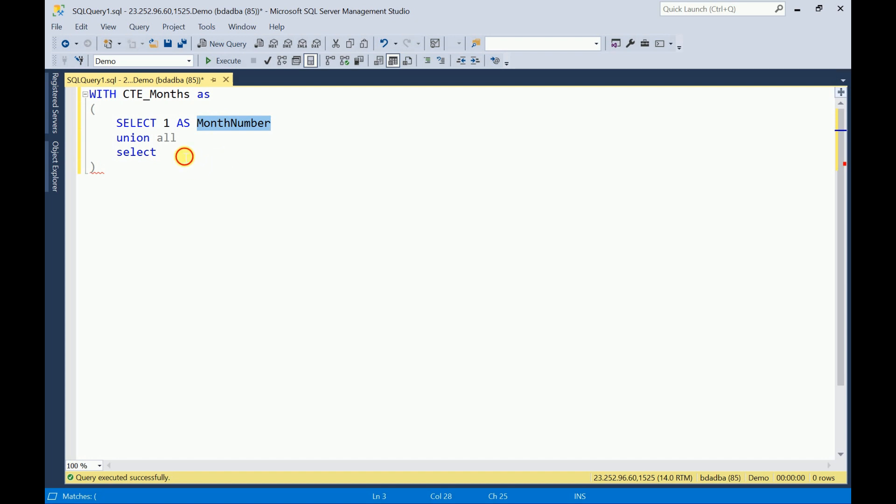
text(MonthNumber from)
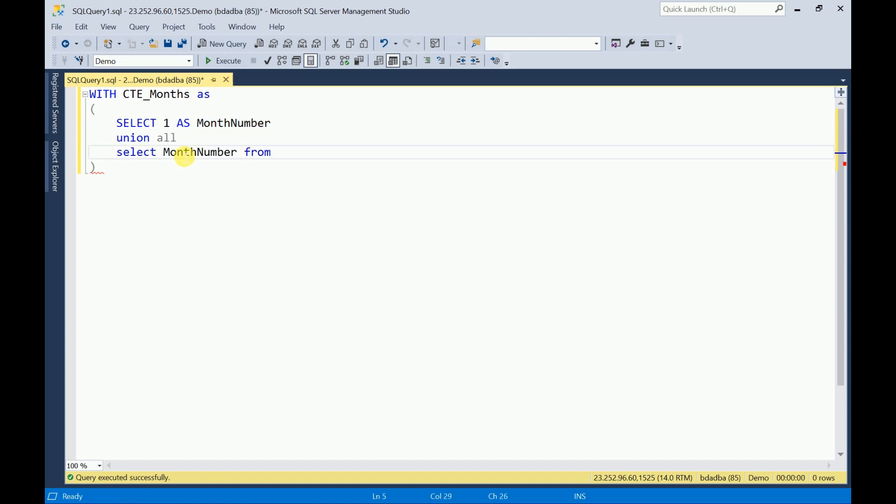
text(c)
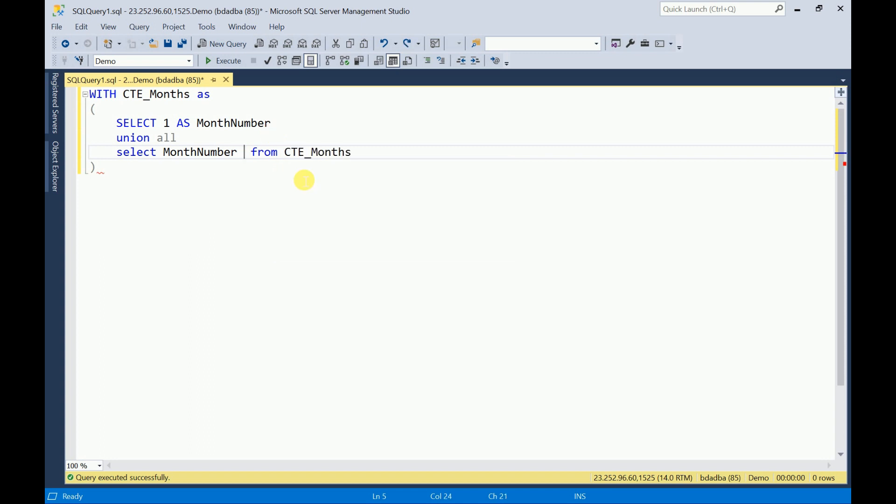
text(+)
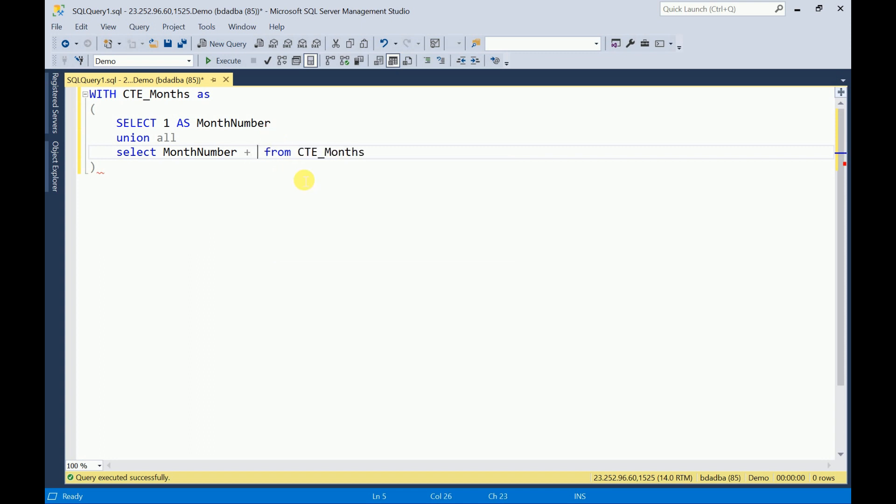
text(1)
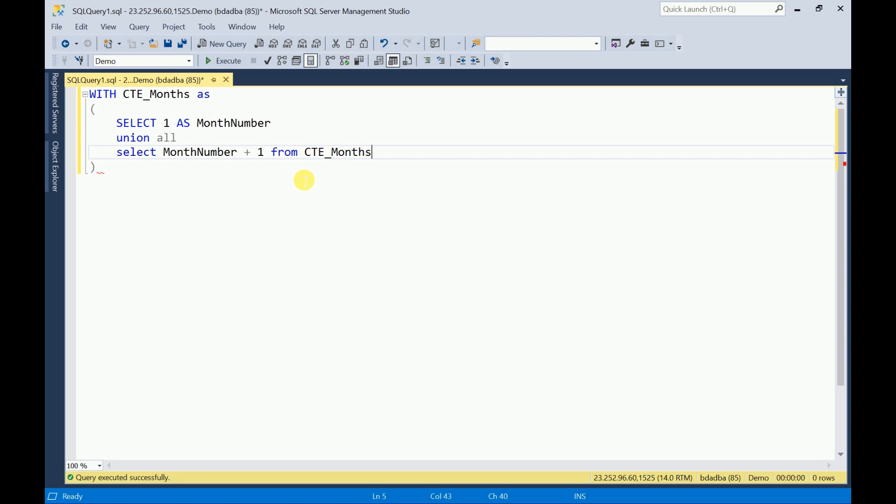
text(--add month number)
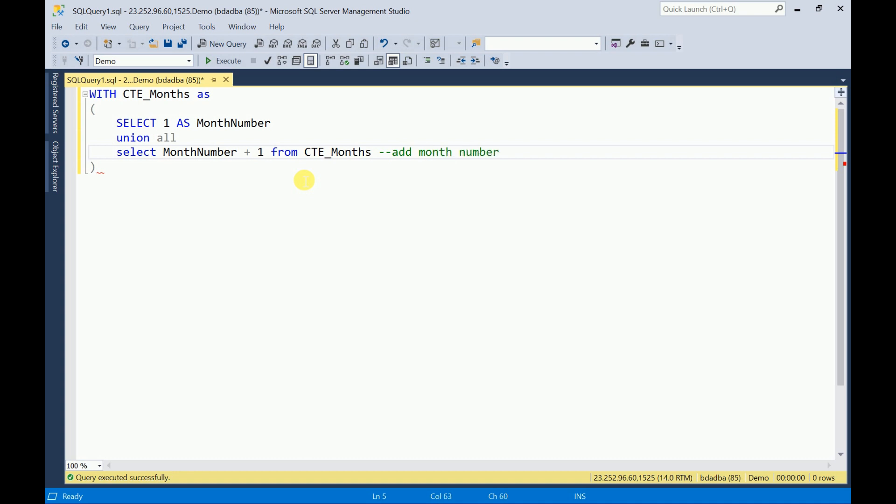
text(to 1 recur.)
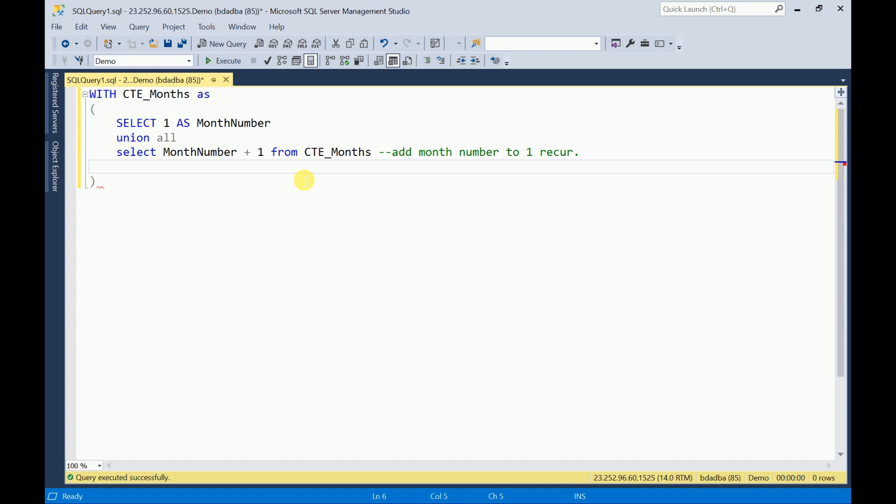
- Limit the recursion with where MonthNumber < 12
text(where)
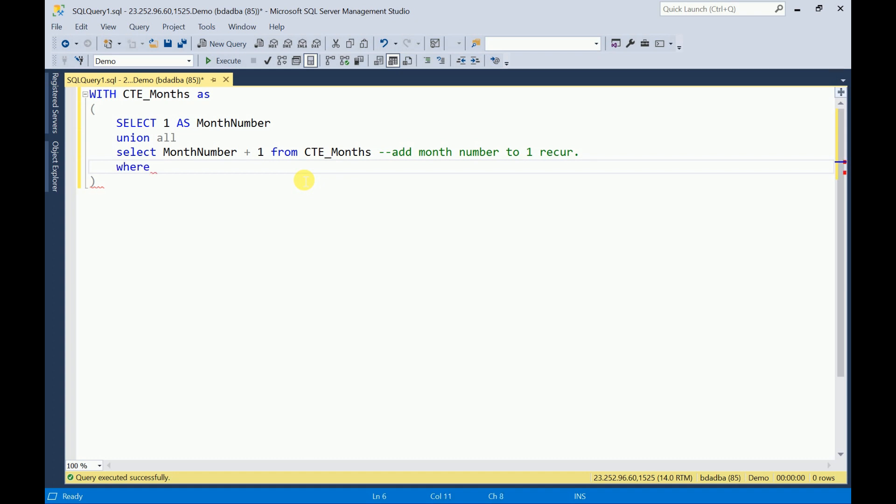
text(mon)
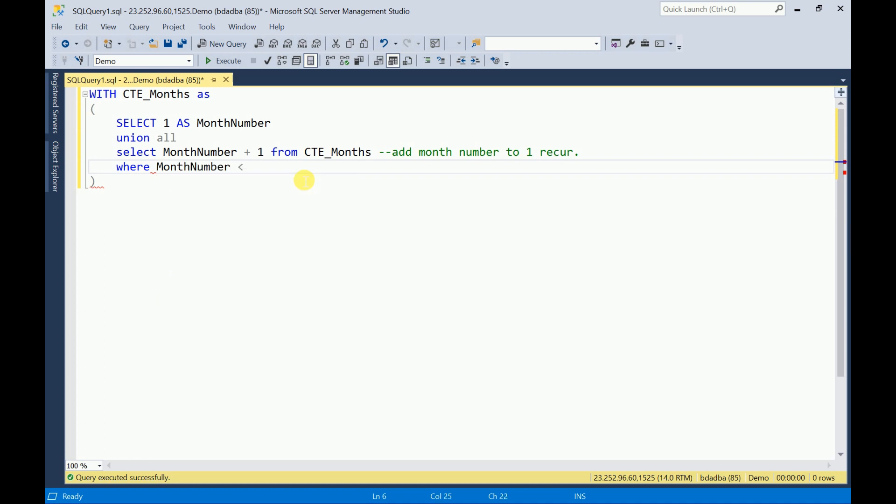
text(12)
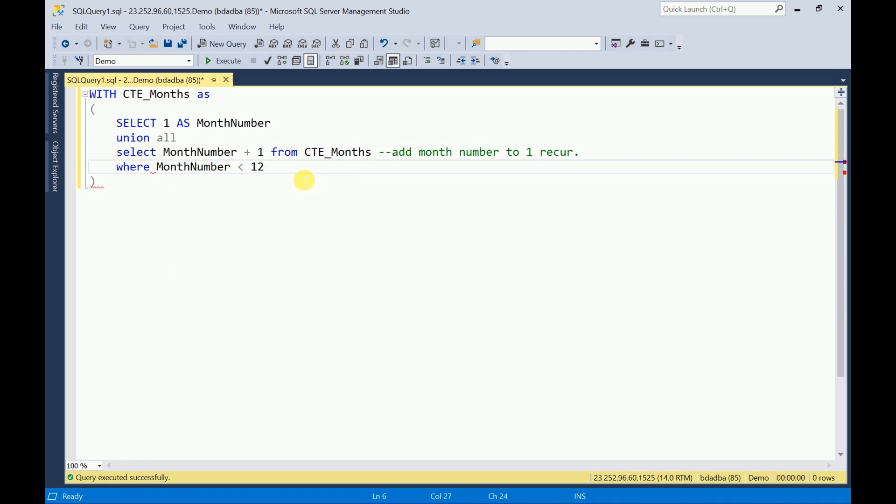
text(s)
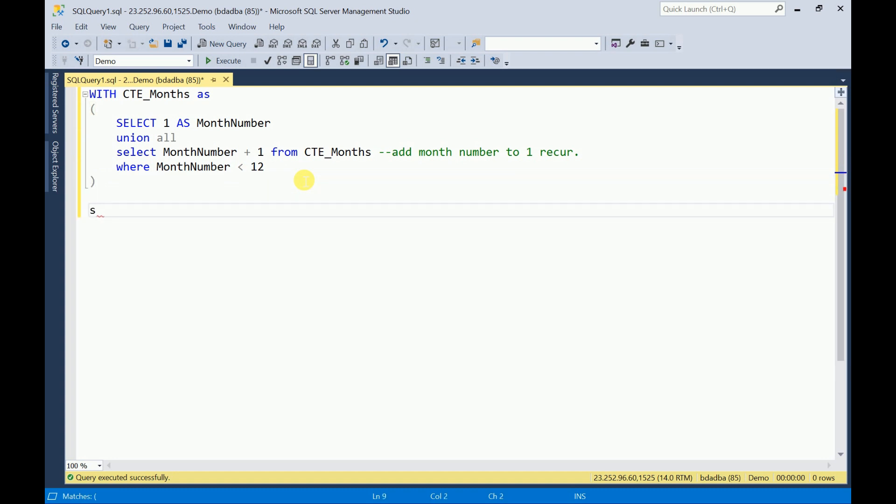
- Run select * from CTE_Months to return month numbers 1 through 12
text(elect * f)
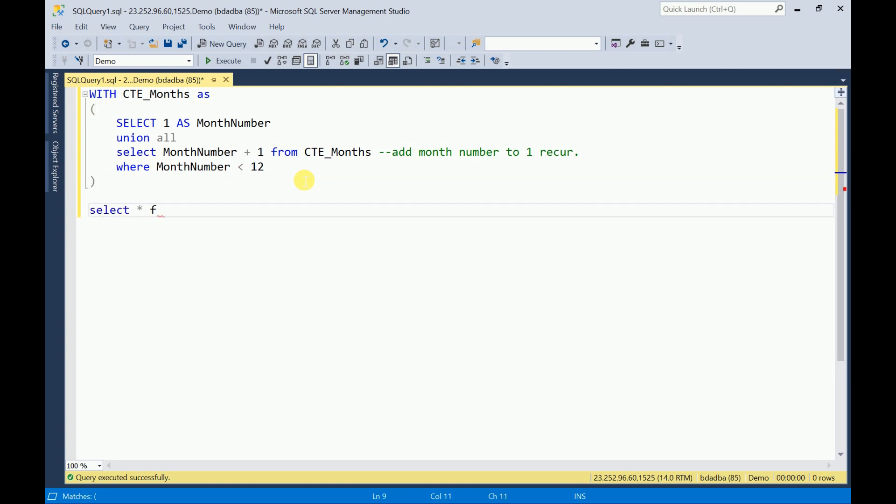
text(rom)
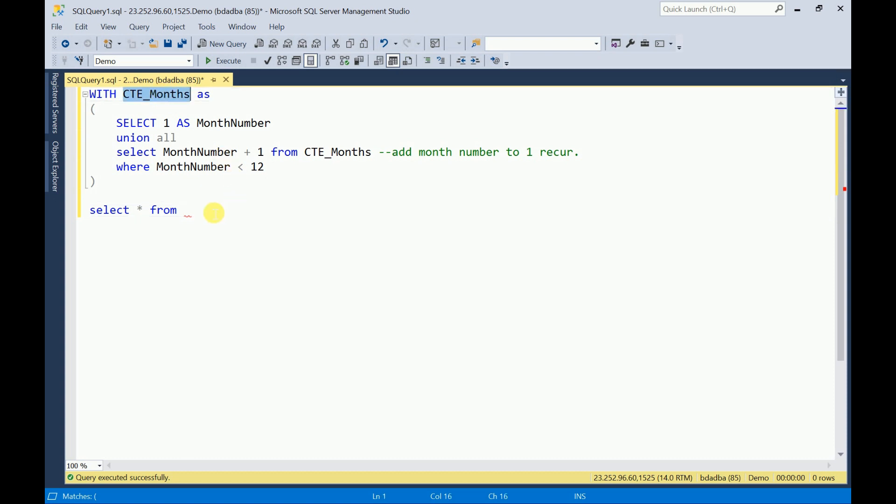
text(CTE_Months)
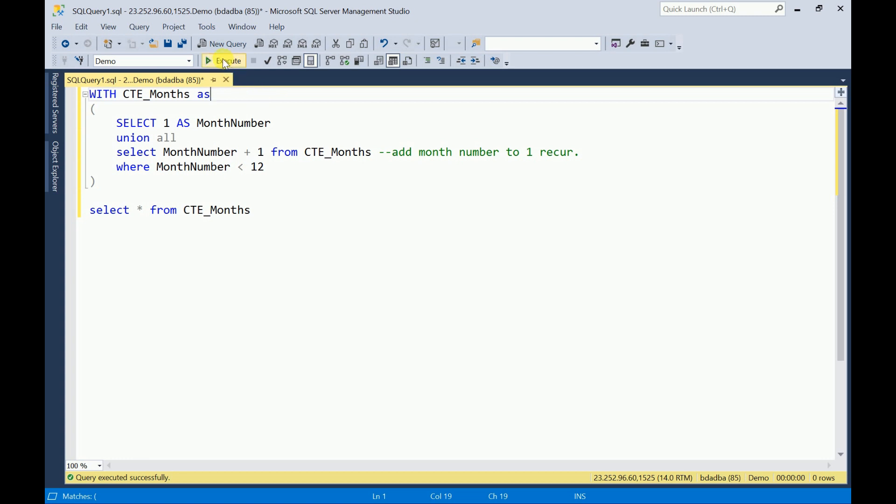
click(224, 61)
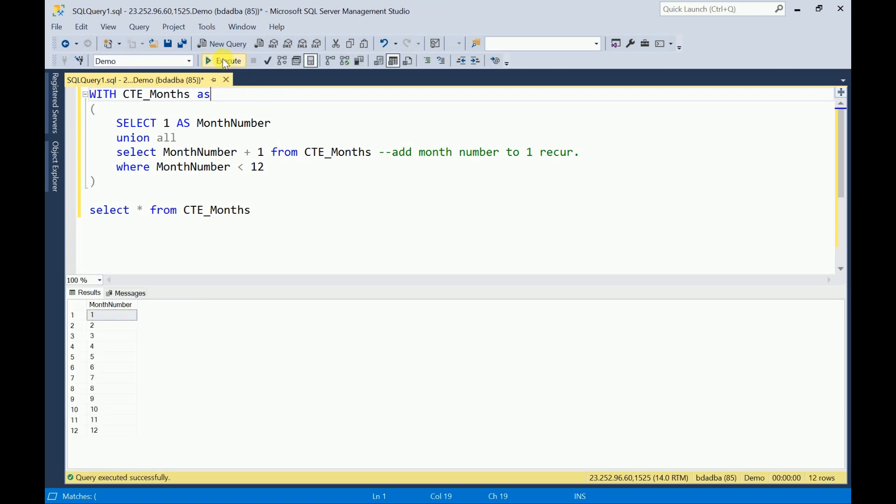
mouse_move(130, 325)
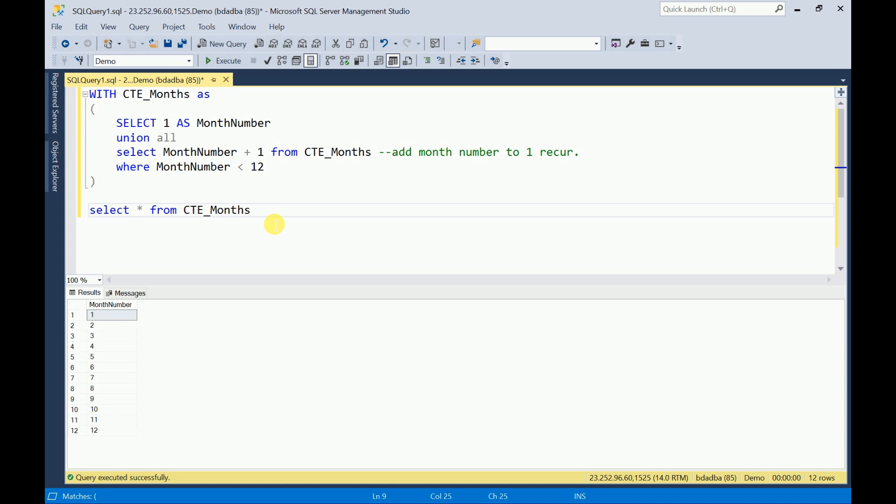
mouse_move(162, 216)
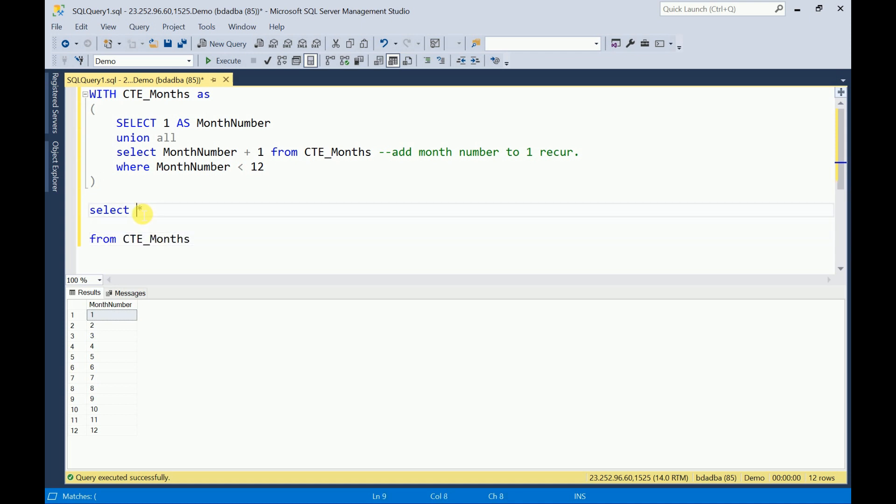
- Select MonthNumber, DATENAME(MONTH, DATEADD(MONTH, MonthNumber, 0)-1) AS MonthName from the CTE
text(mon)
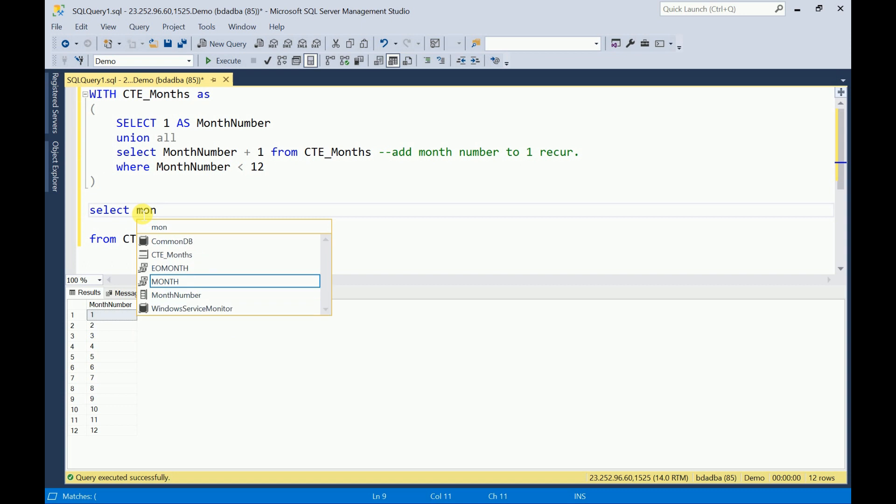
key(Tab)
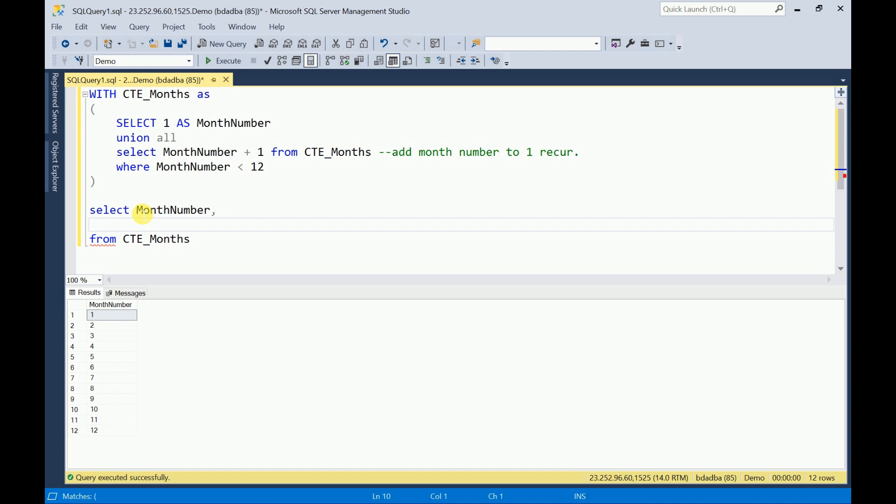
text(DATE)
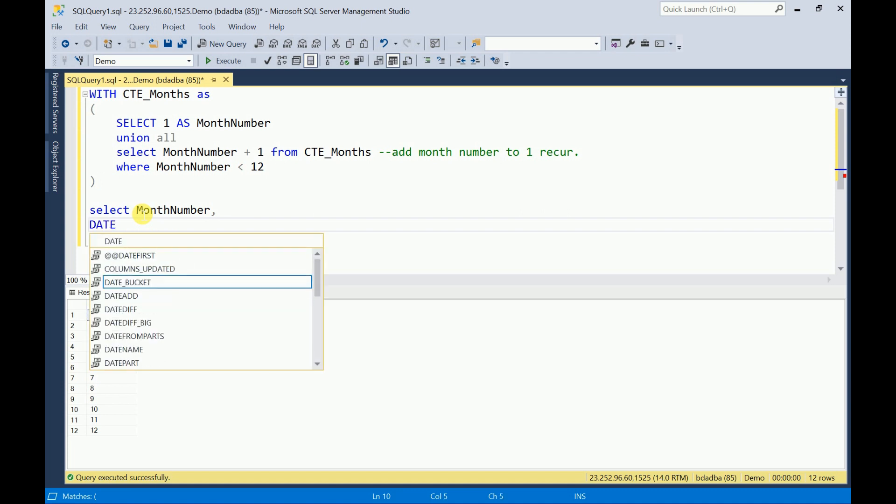
text(NAME()
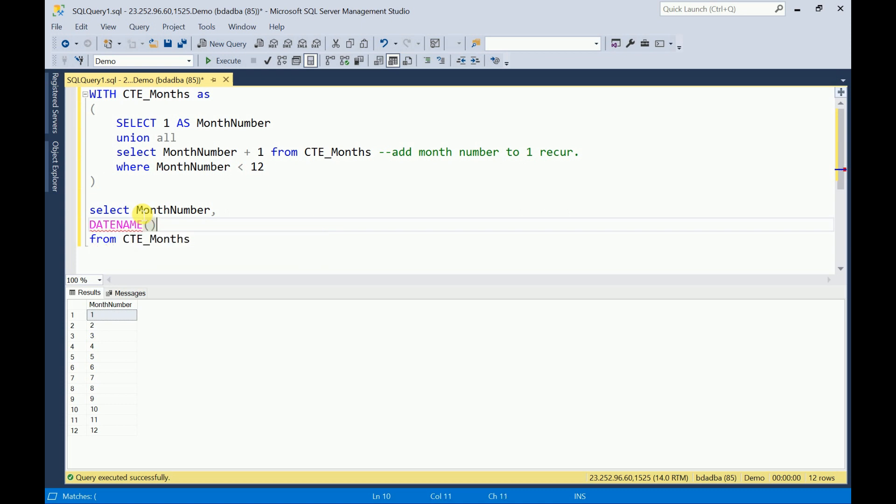
text(MONTH,D)
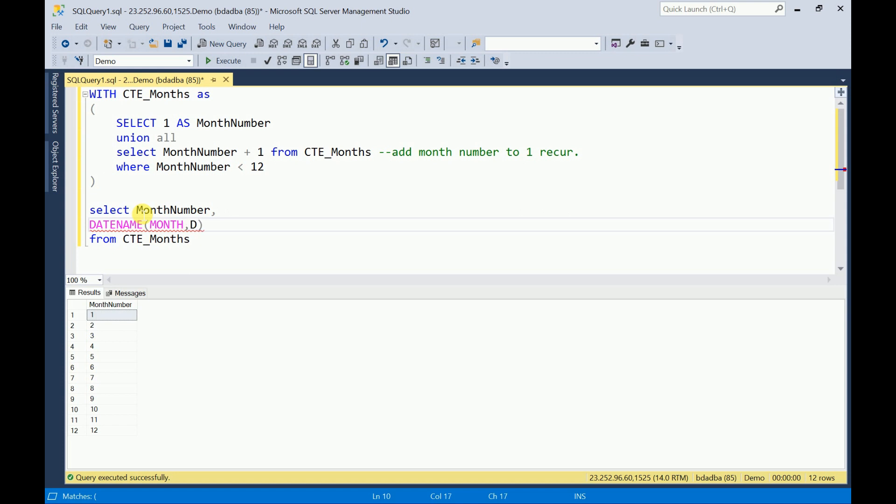
text(ATEADD)
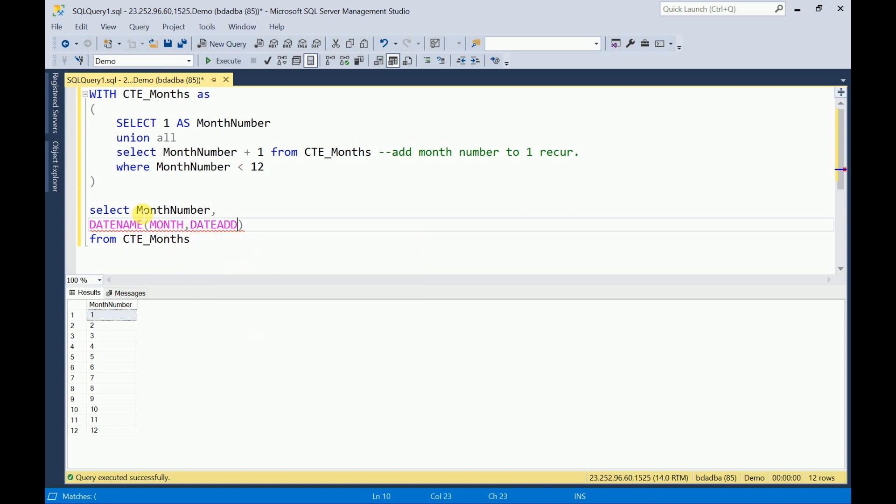
text((MONTH)
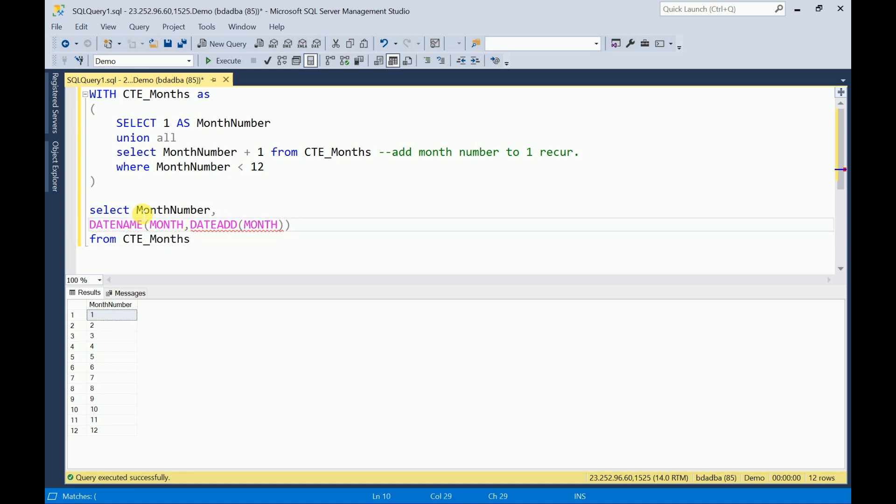
text(MO)
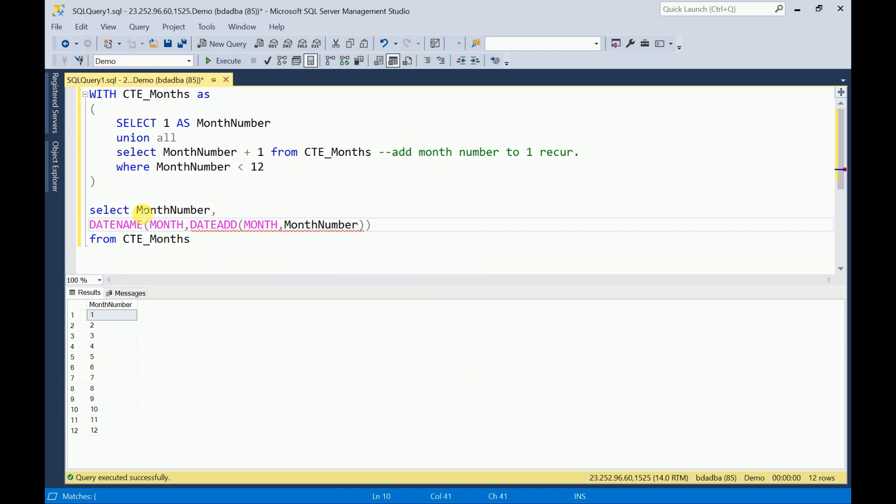
text(,)
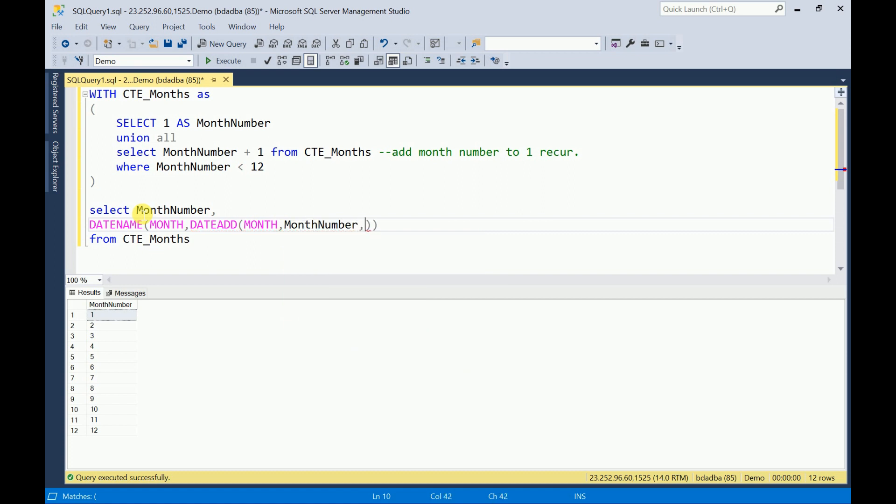
text(O)
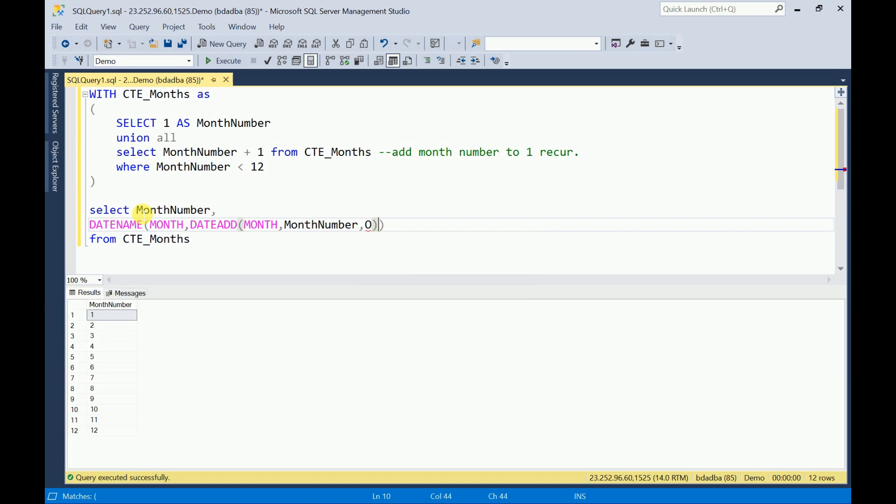
text(-)
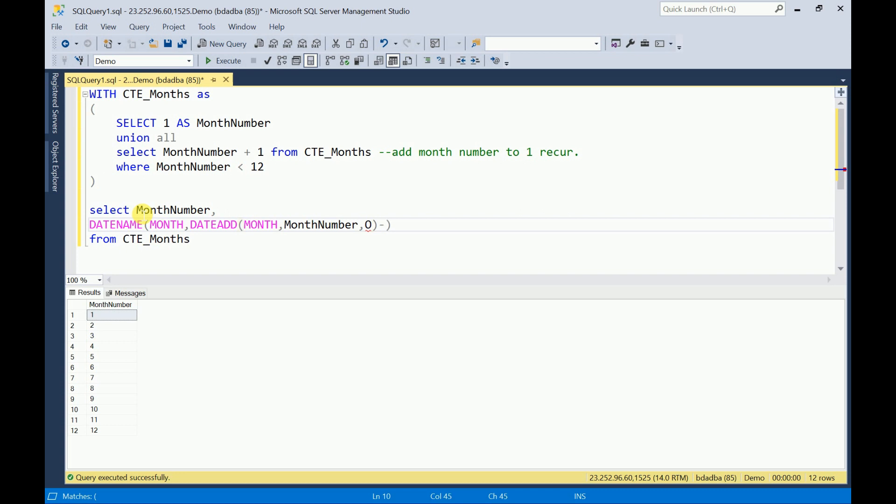
text(1))
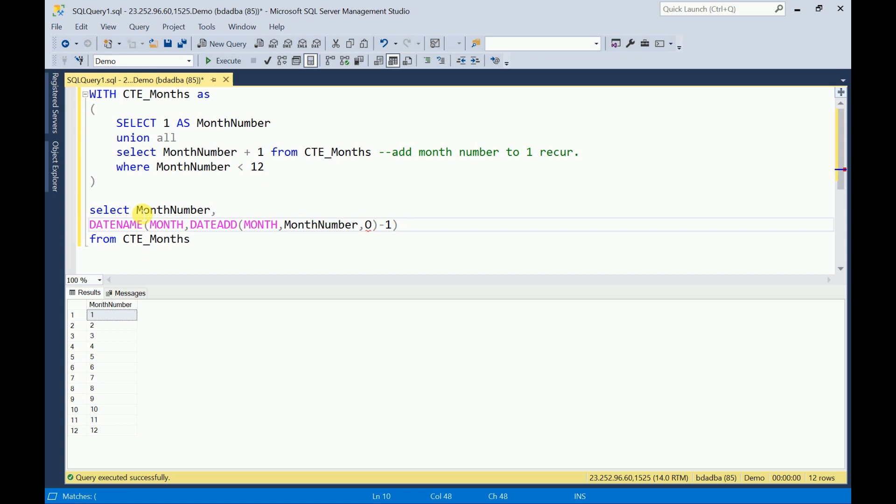
text(AS)
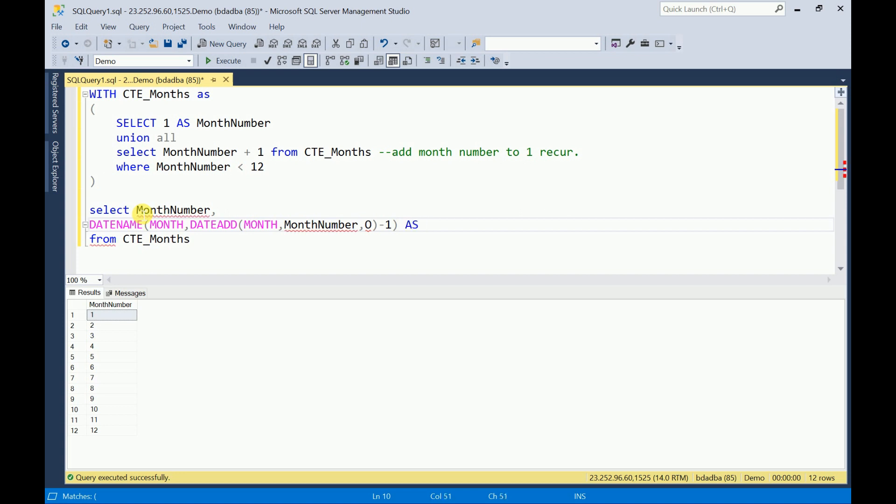
text(MonthName)
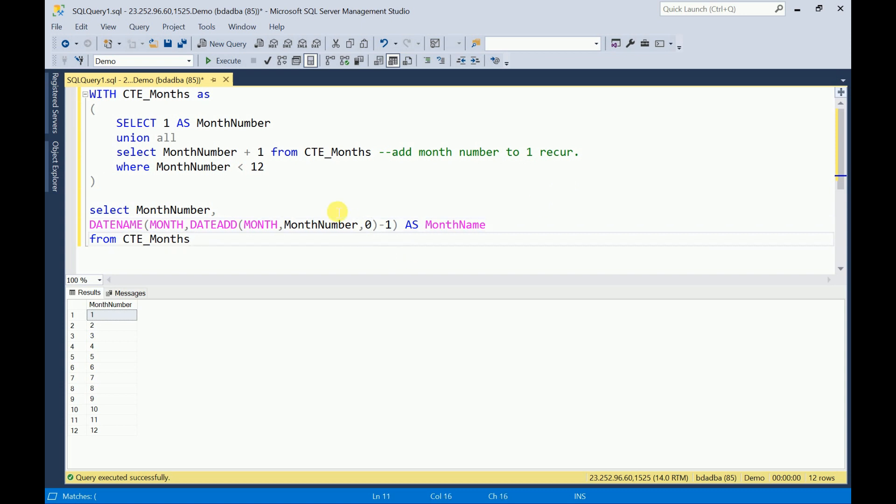
double_click(172, 210)
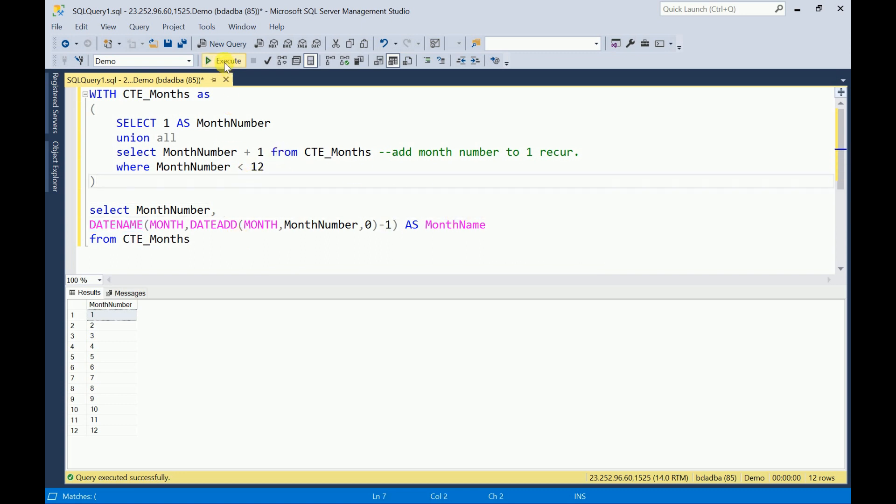
- Run the query to see each MonthNumber paired with its MonthName, January to December
click(223, 61)
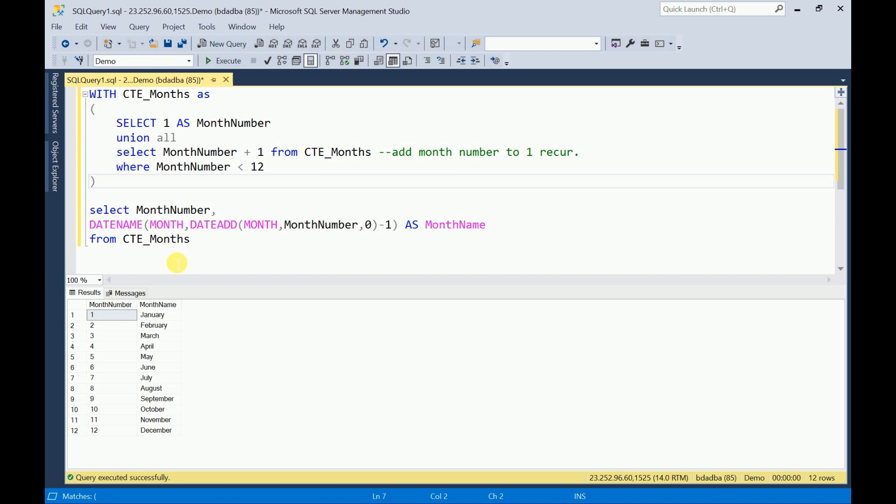
click(106, 315)
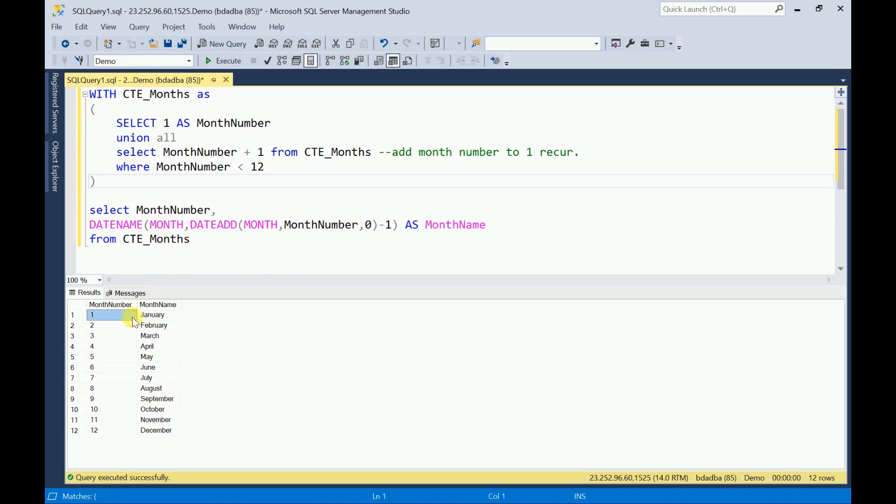
click(159, 326)
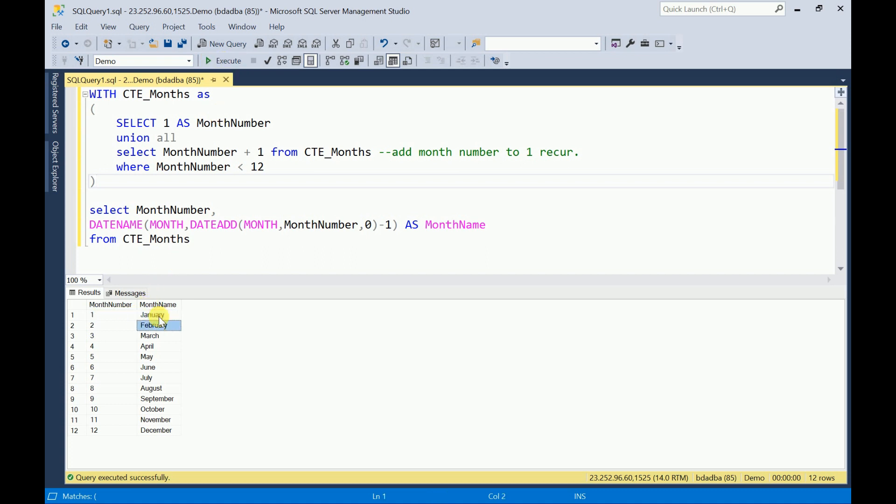
click(156, 430)
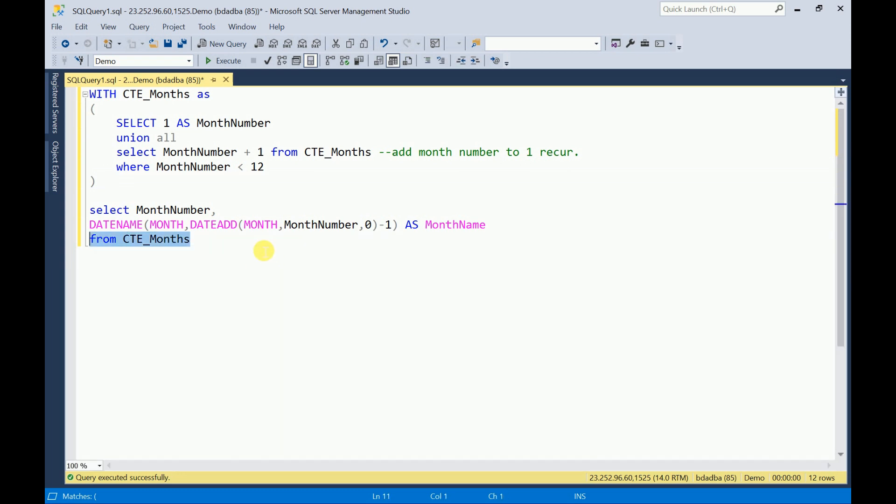
- Wrap the CTE query in CREATE VIEW vw_GetMonthNames as
key(ctrl+a)
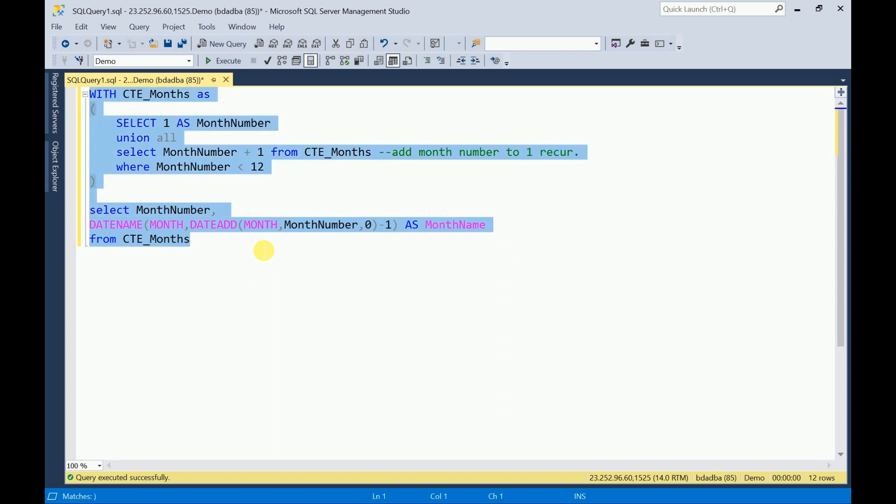
key(Delete)
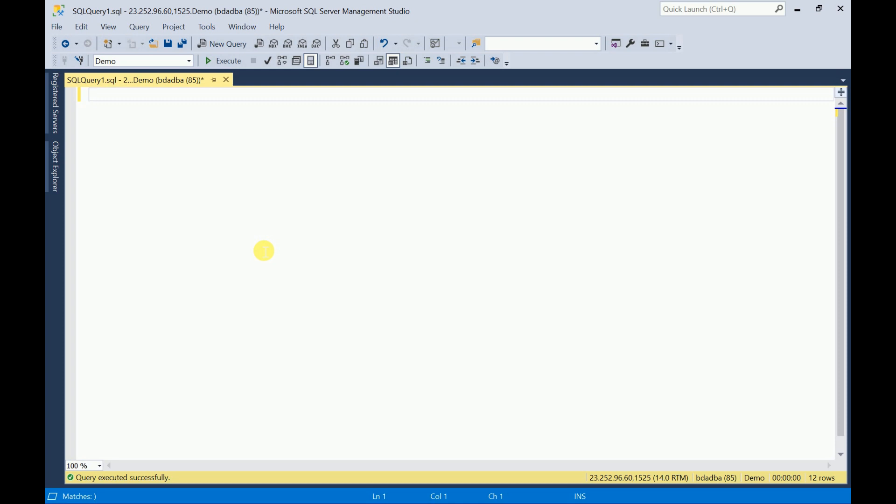
text(CREATE V)
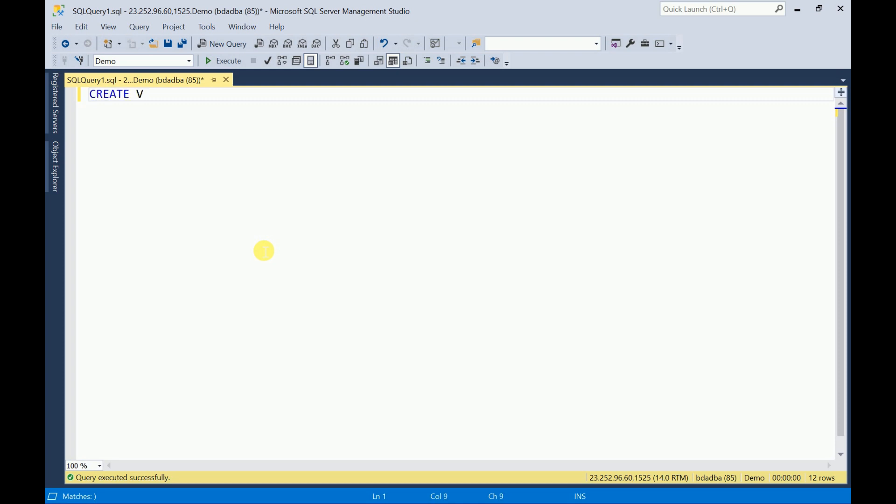
text(IEW v)
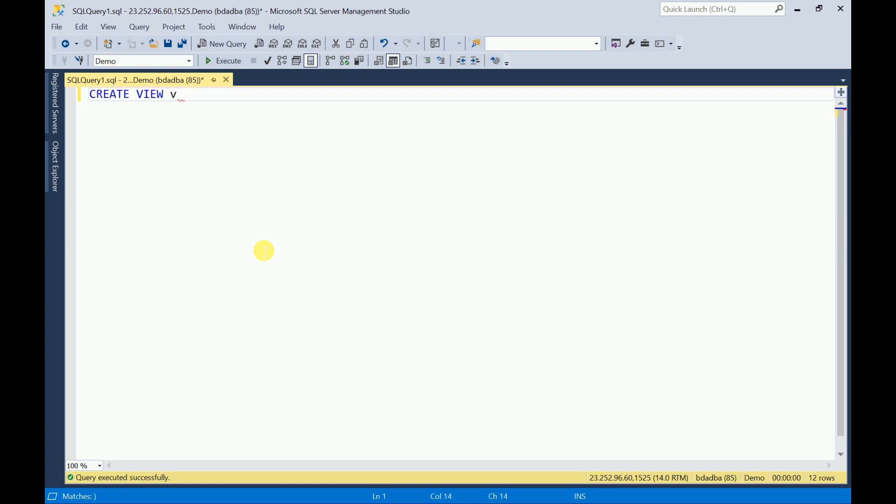
text(w_G)
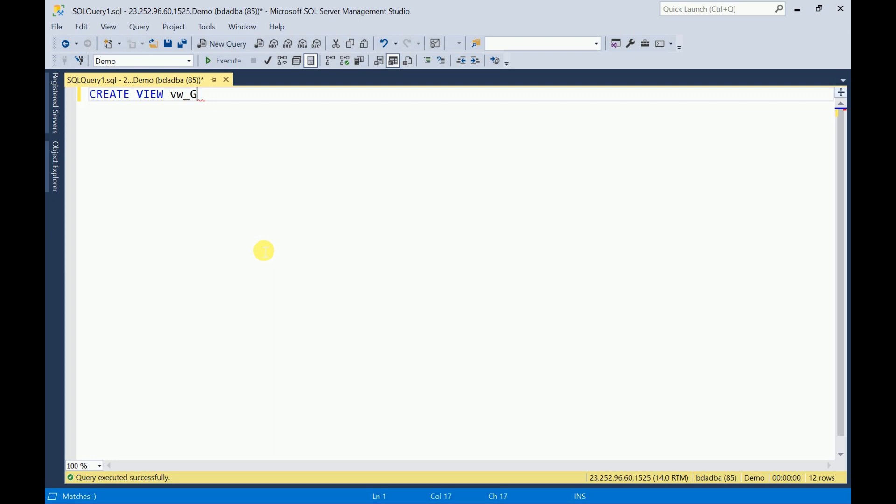
text(etMonth)
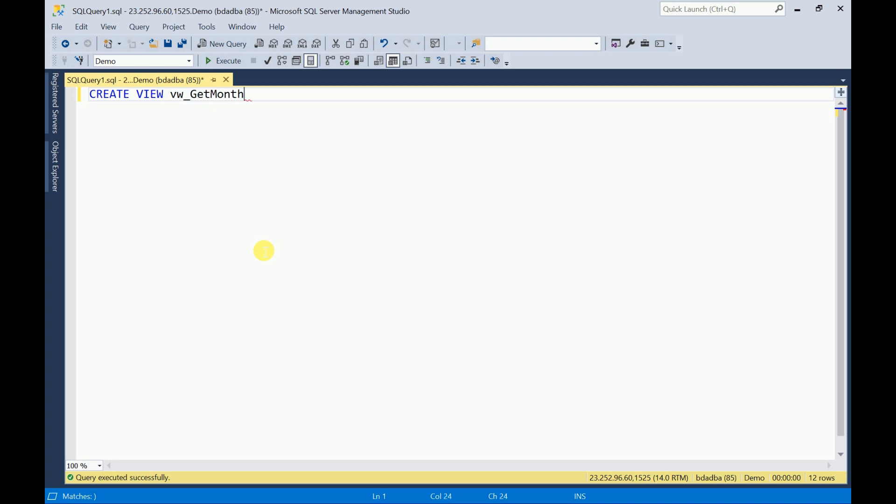
text(Nm)
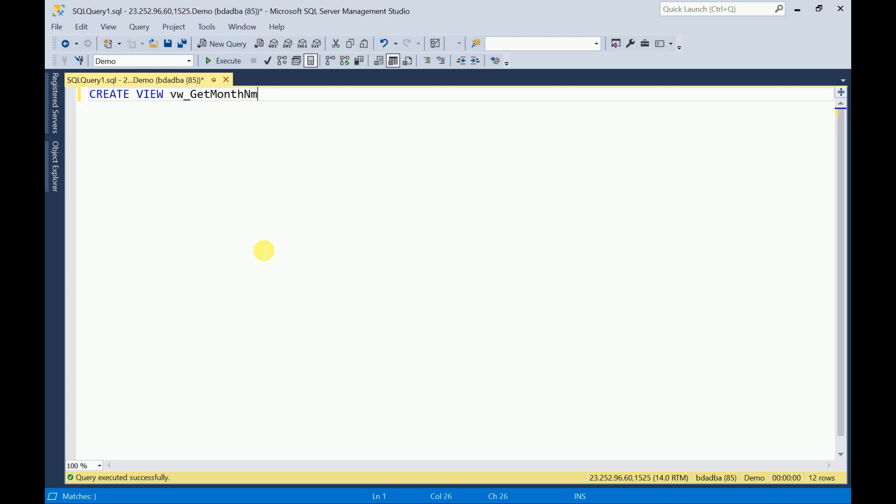
text(ames)
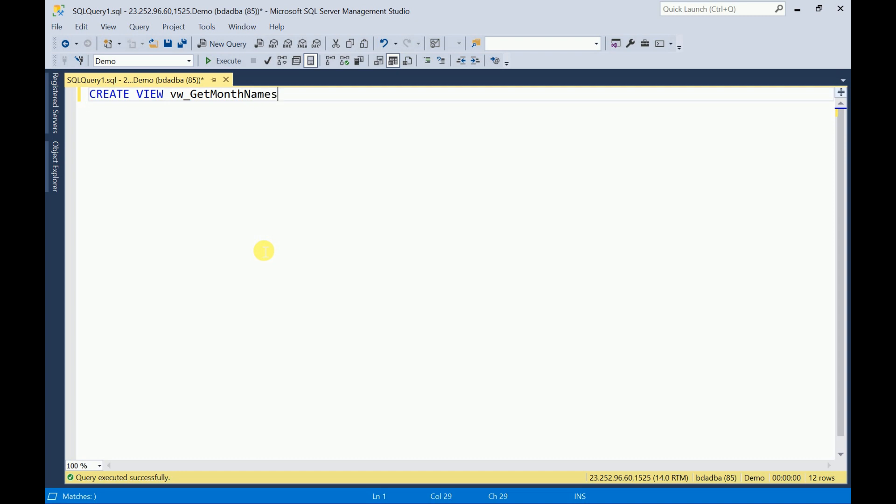
double_click(223, 95)
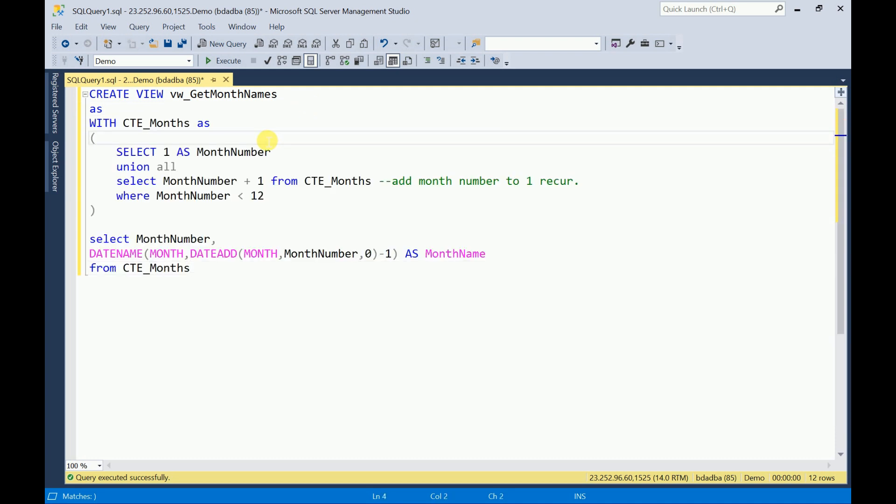
mouse_move(228, 61)
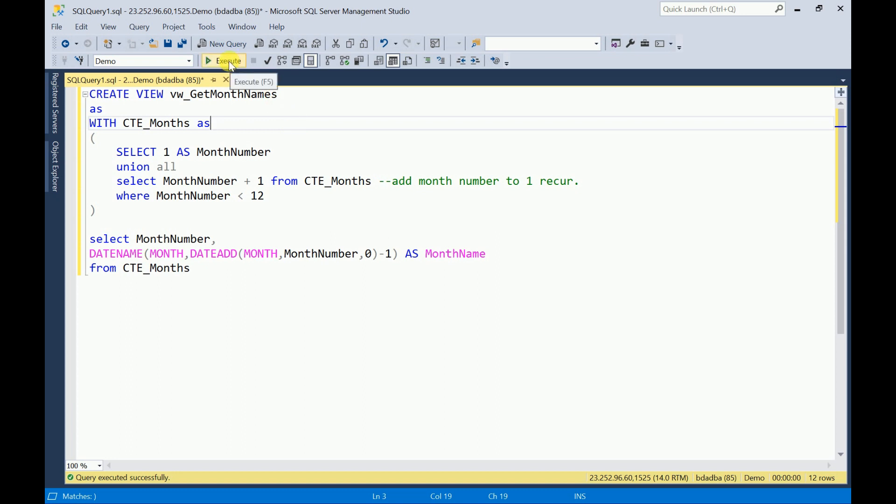
- Execute the statement so the view vw_GetMonthNames is created successfully
click(228, 60)
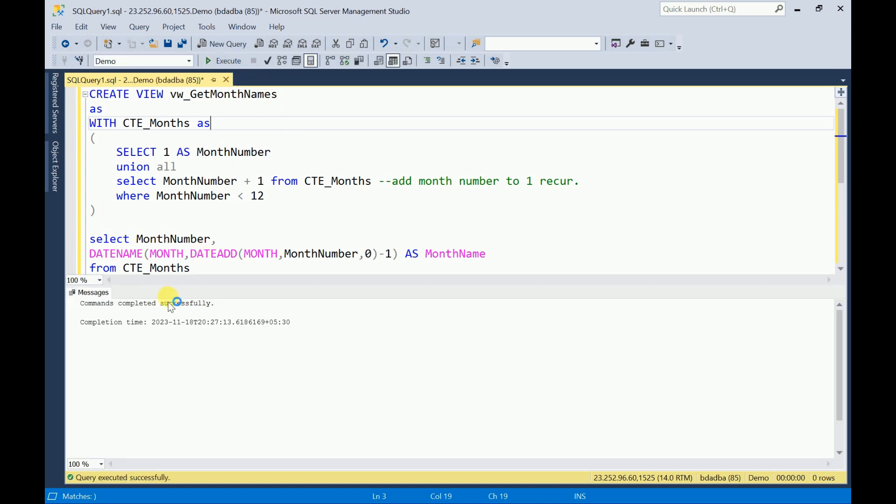
double_click(223, 95)
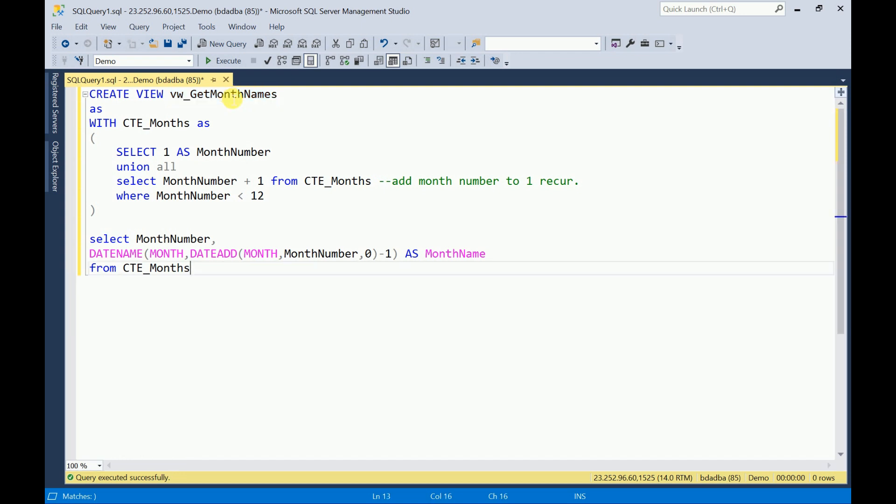
- Run select * from vw_GetMonthNames to return the twelve month numbers and names
text(vw_GetMonthNames)
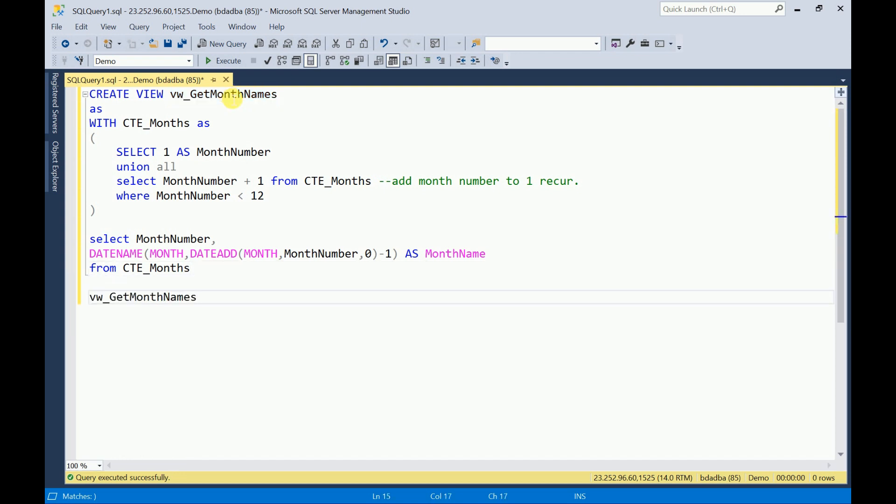
text(select)
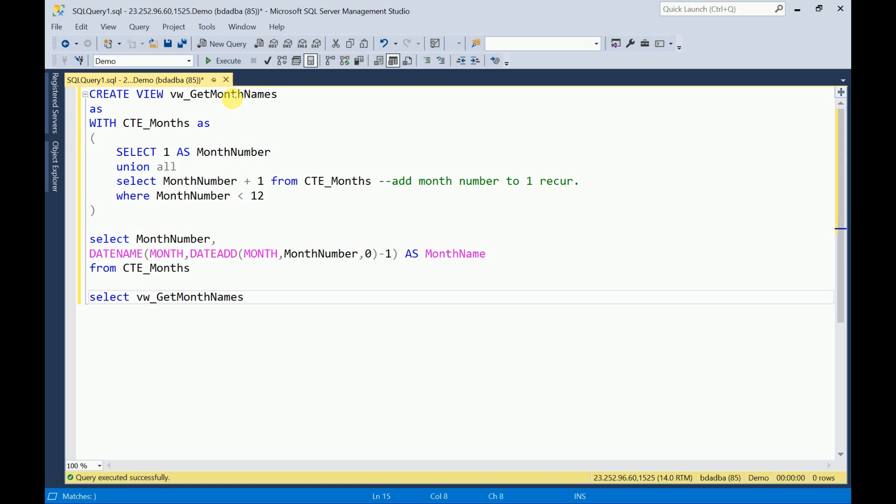
text(* from)
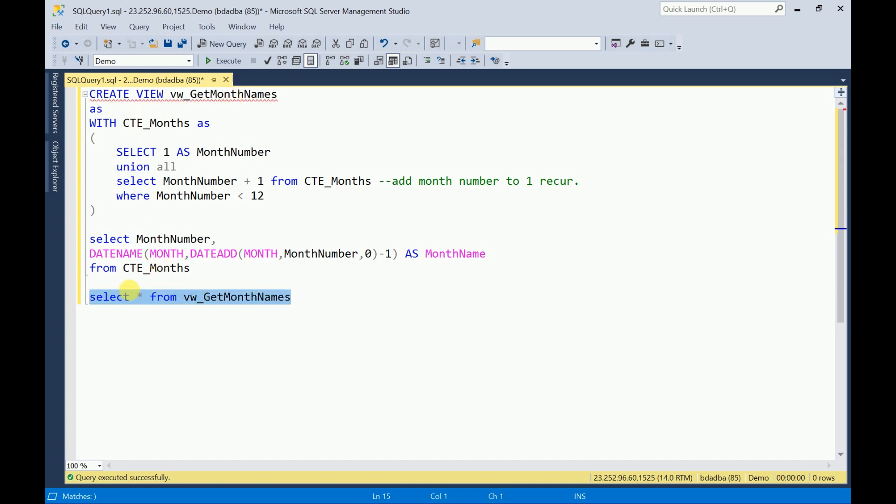
click(223, 61)
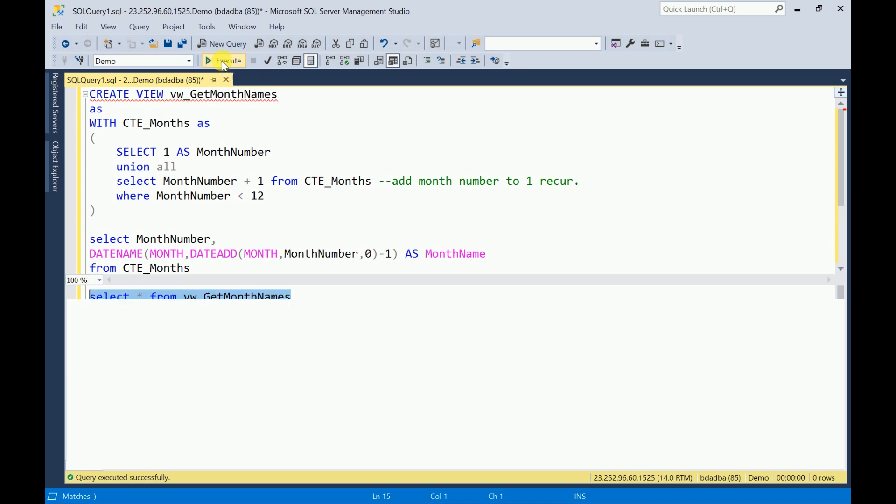
click(223, 61)
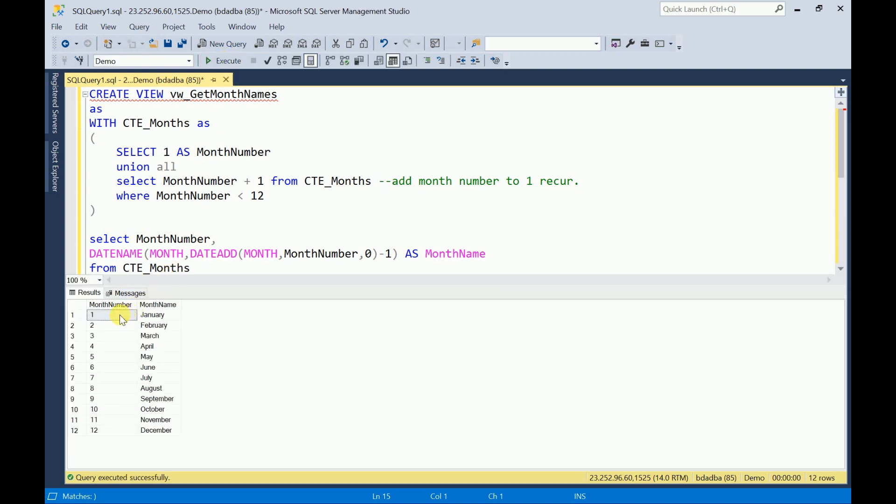
- Inspect the returned month rows and the view name vw_GetMonthNames
click(112, 326)
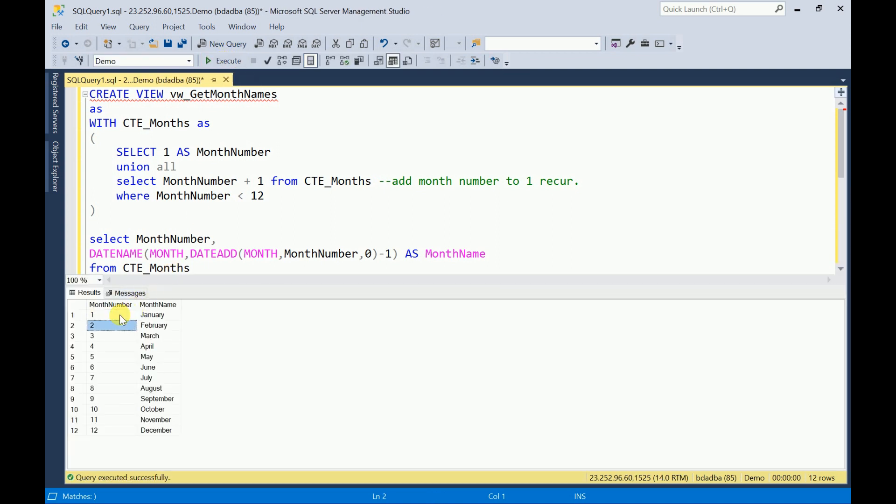
click(111, 315)
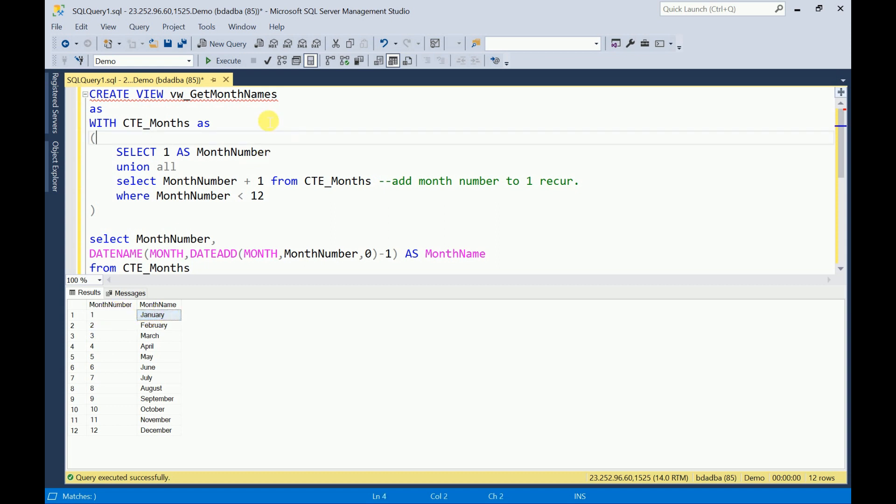
double_click(223, 93)
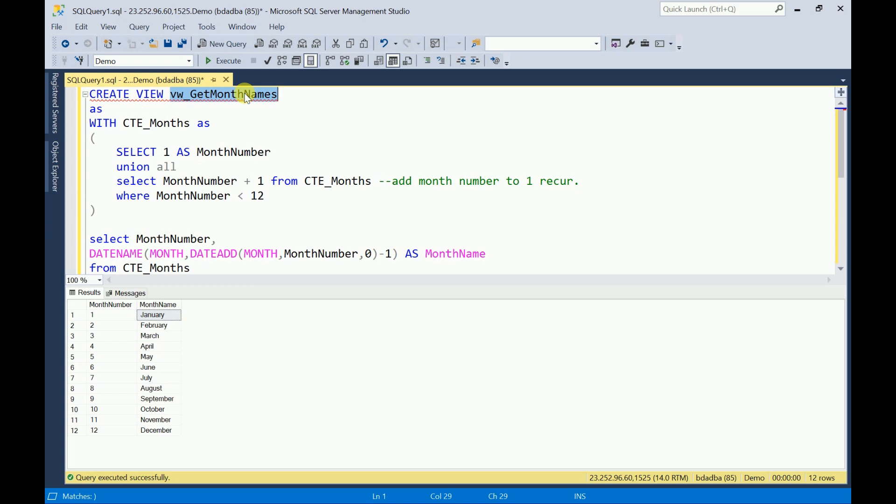
mouse_move(311, 136)
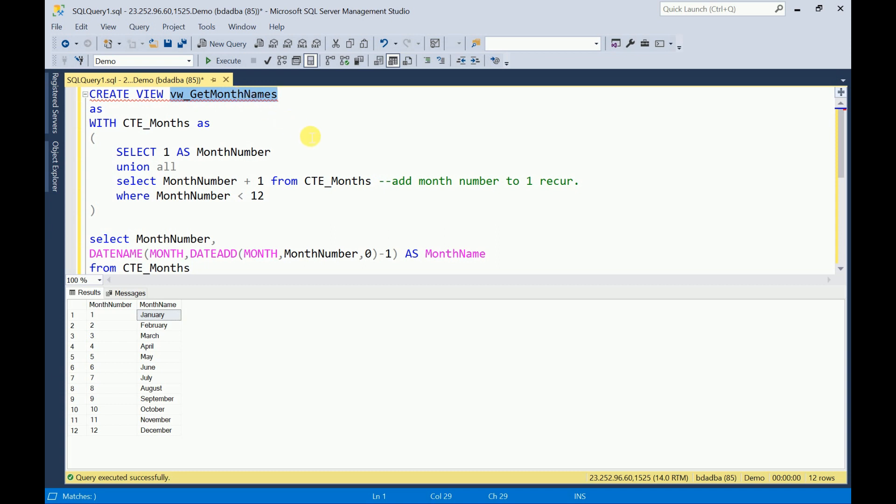